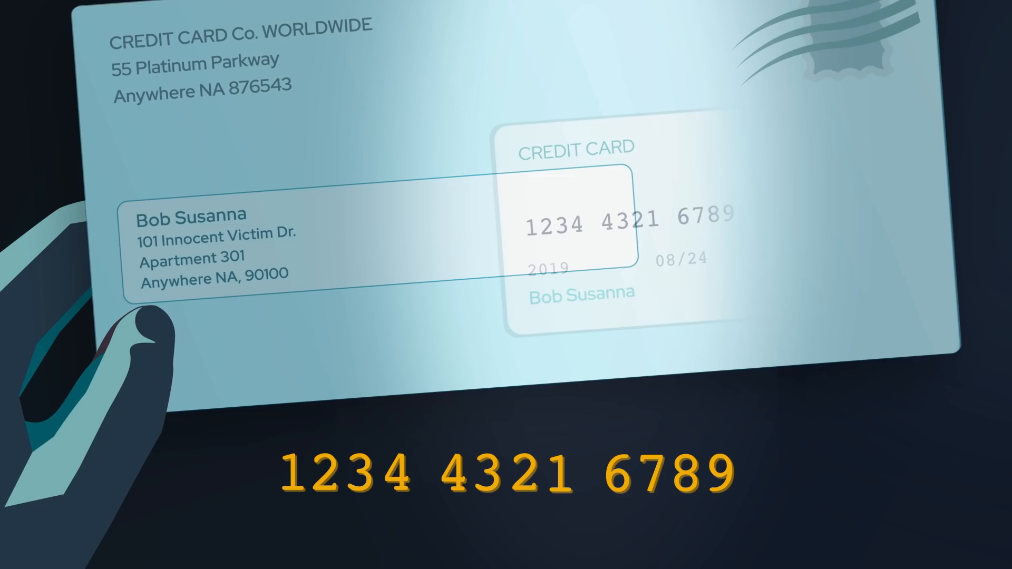
text(9876)
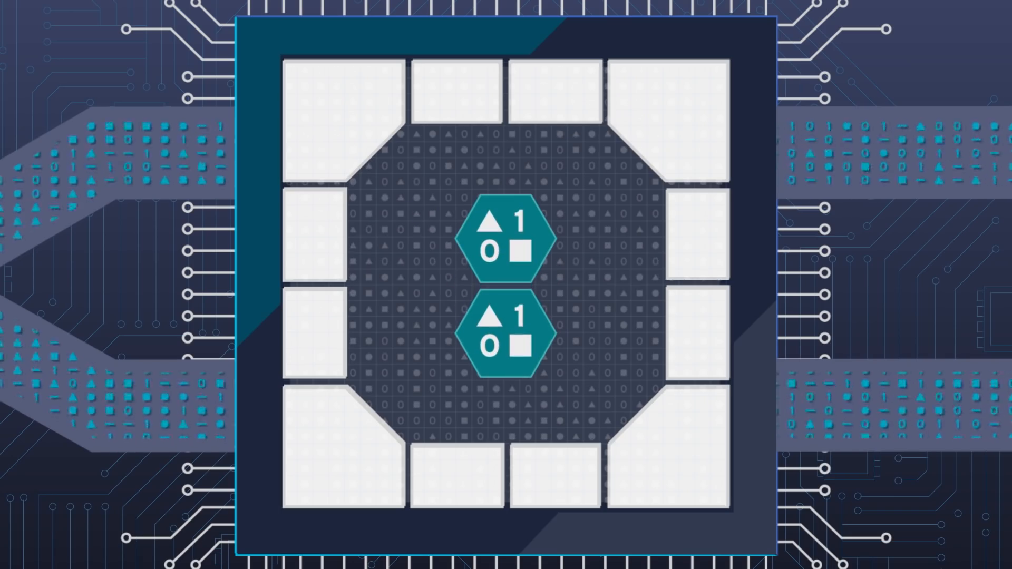
click(505, 243)
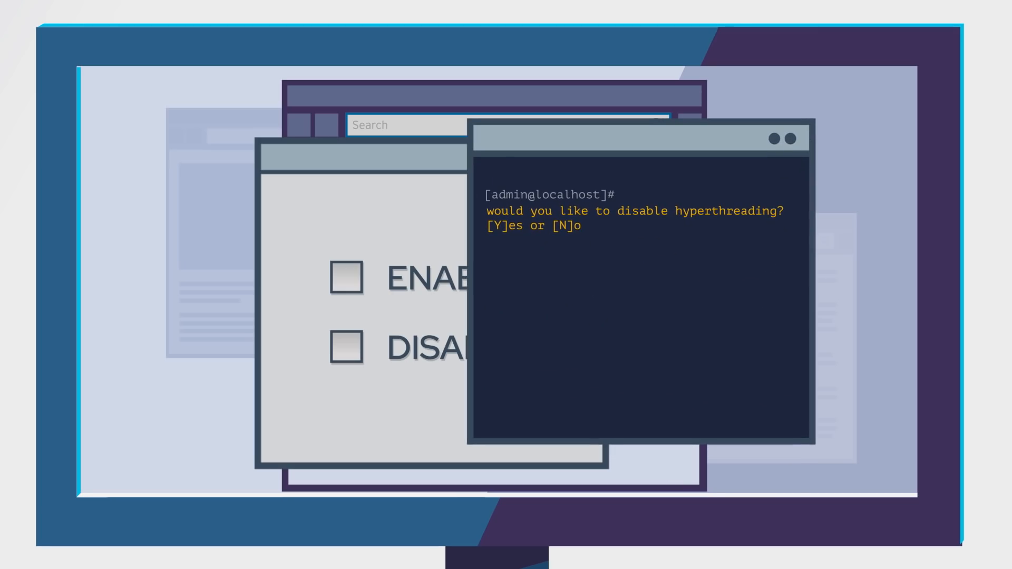
click(349, 278)
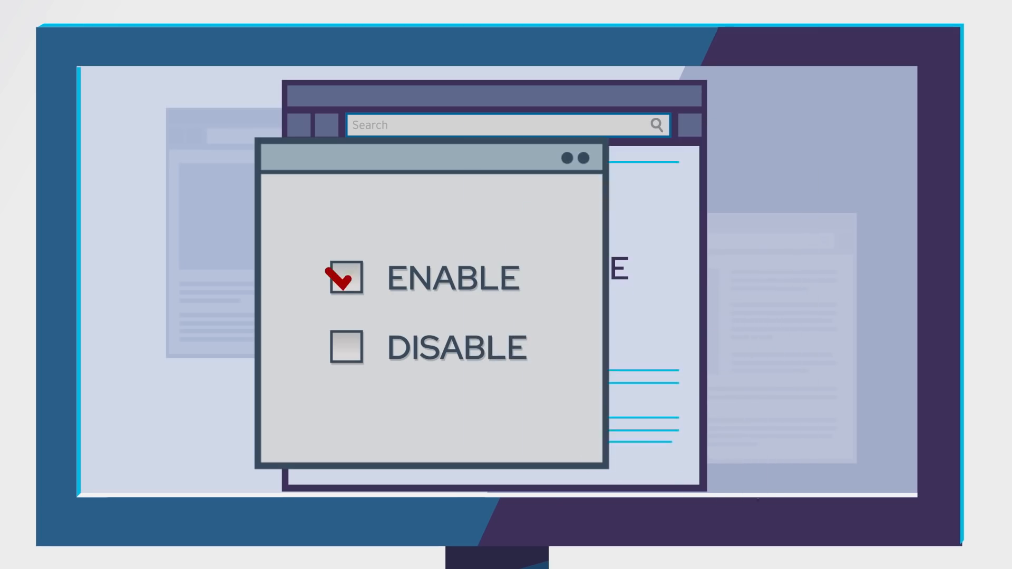